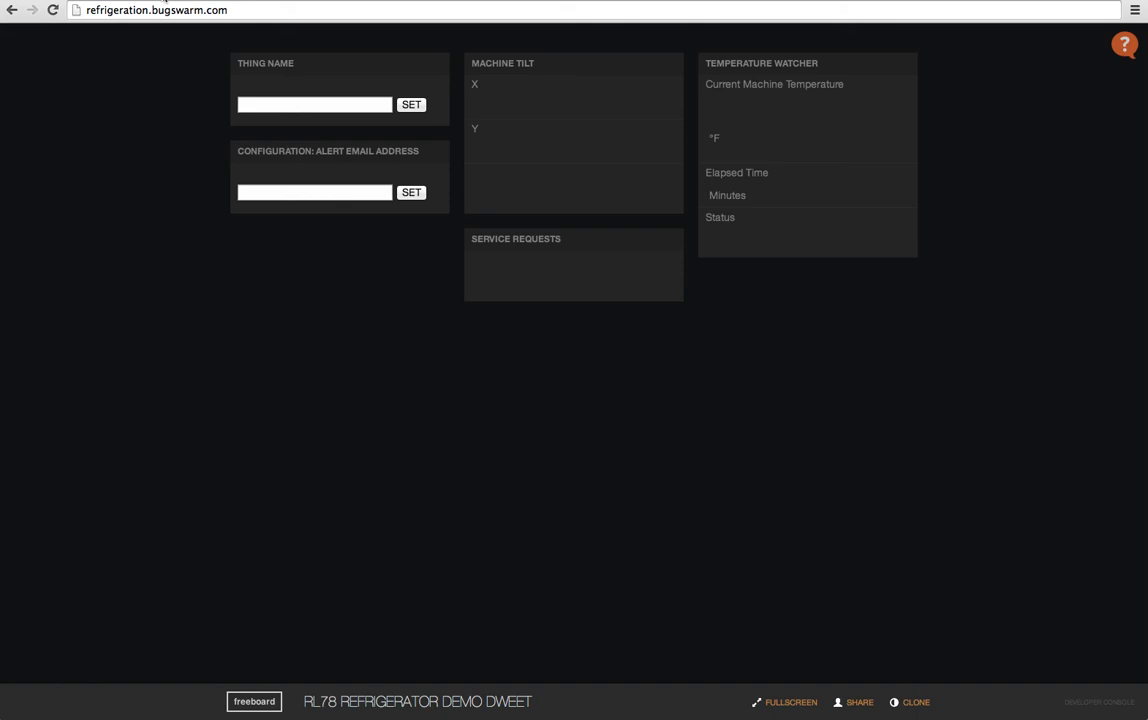
Set the dashboard's thing name to 'sleepy-grandfather' to show live tilt and temperature
{"action": "left_click", "coordinate": [314, 104]}
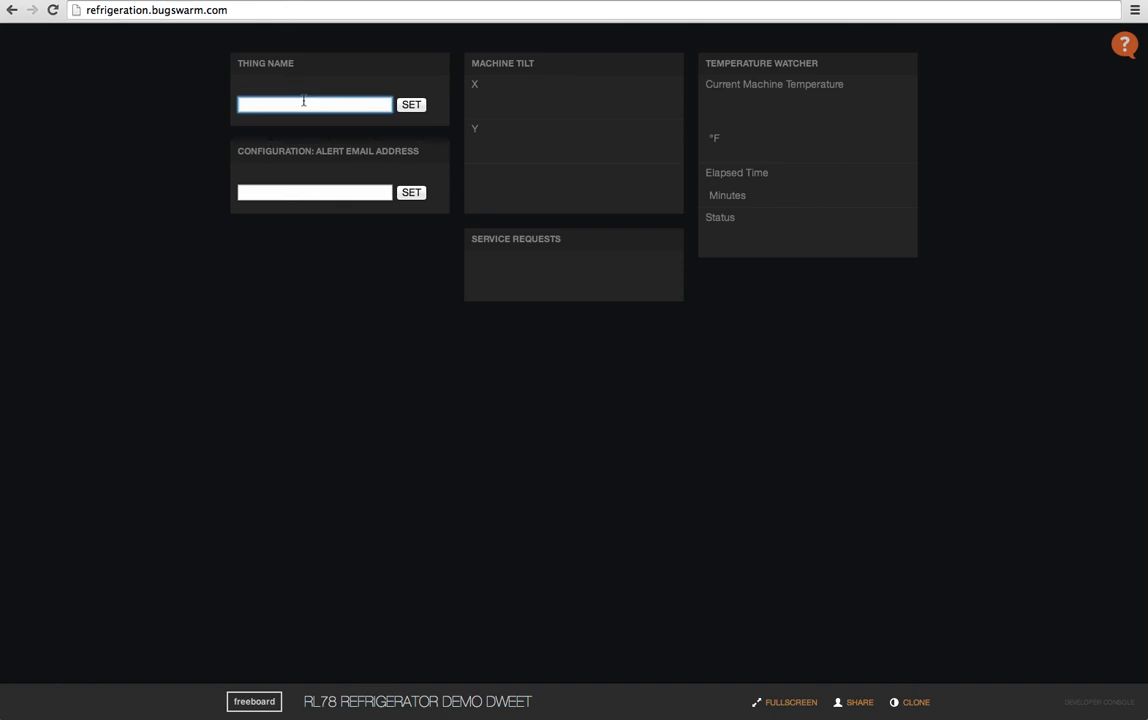
{"action": "type", "text": "sleepy-grandfather"}
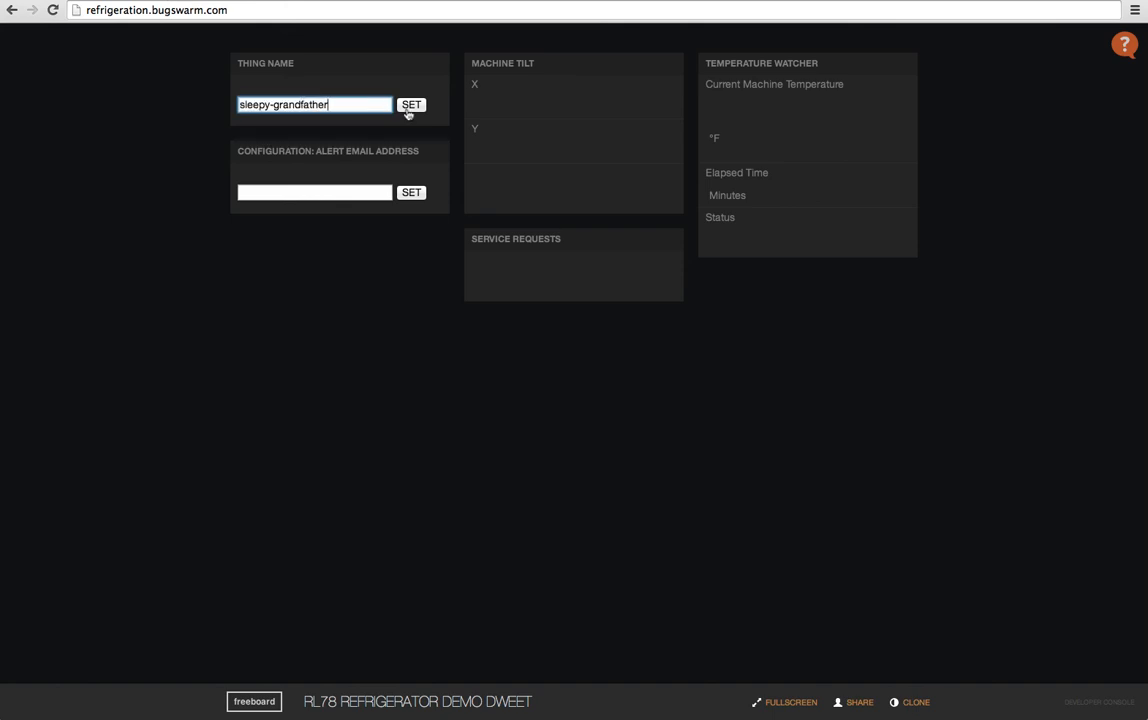
{"action": "left_click", "coordinate": [410, 104]}
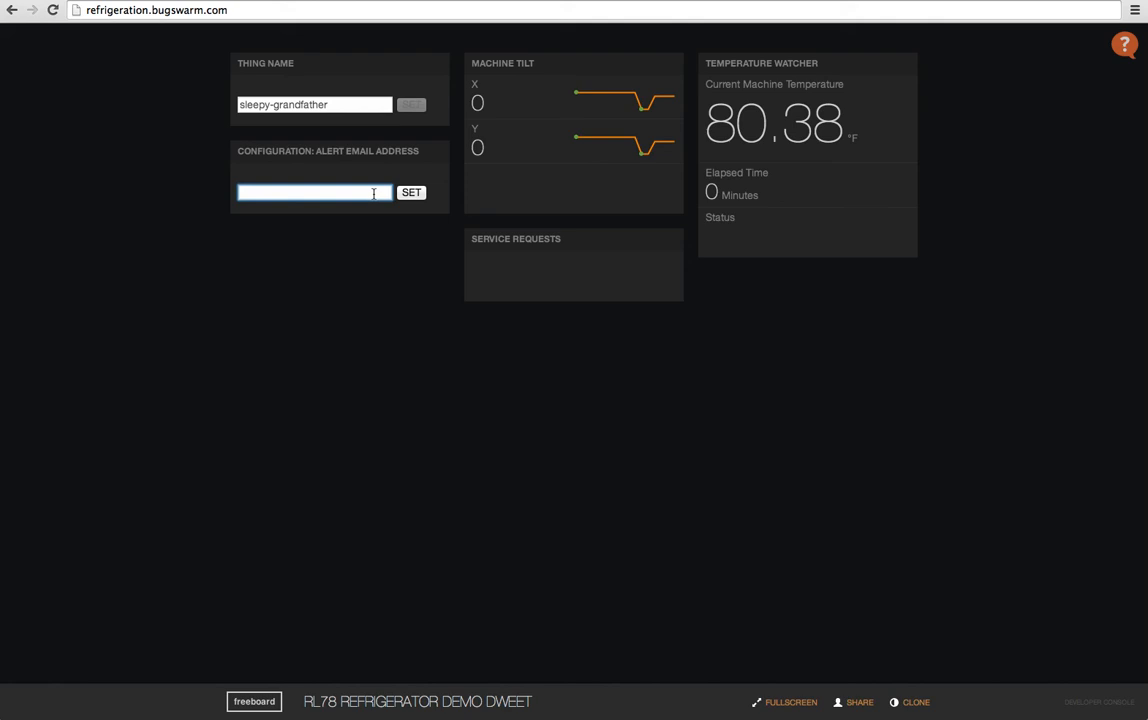
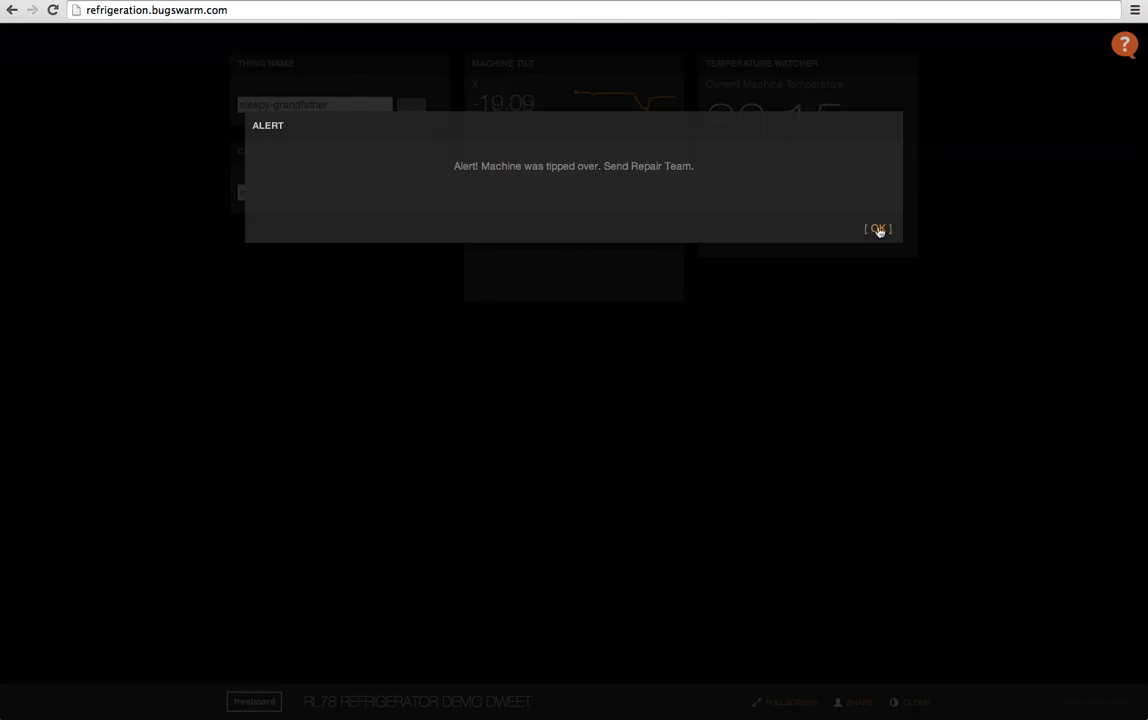
Dismiss the 'Machine was tipped over' alert with OK
{"action": "left_click", "coordinate": [877, 230]}
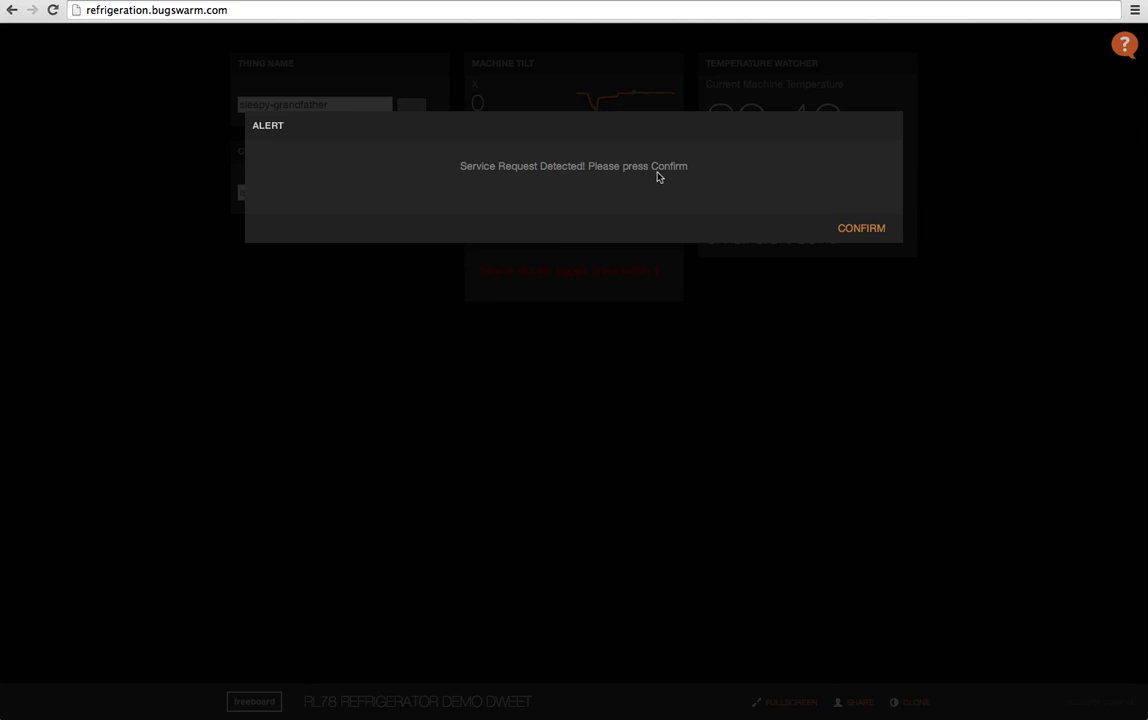
{"action": "mouse_move", "coordinate": [860, 228]}
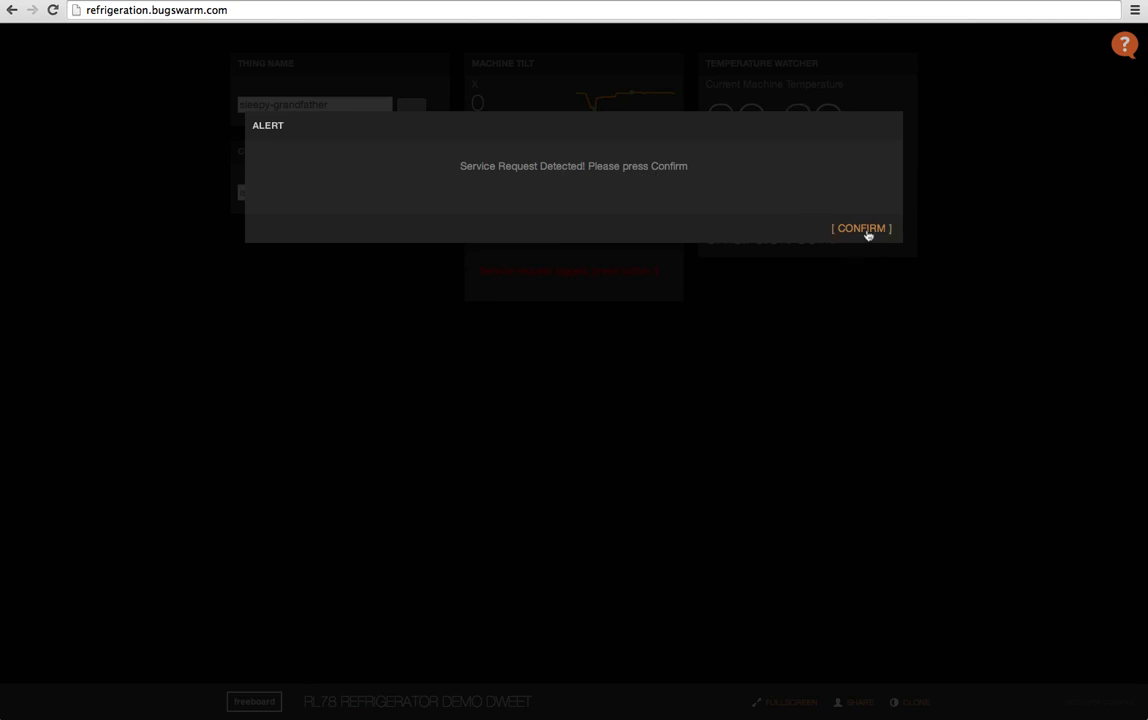
Confirm the 'Service Request Detected' alert so the request is logged and emailed
{"action": "left_click", "coordinate": [858, 228]}
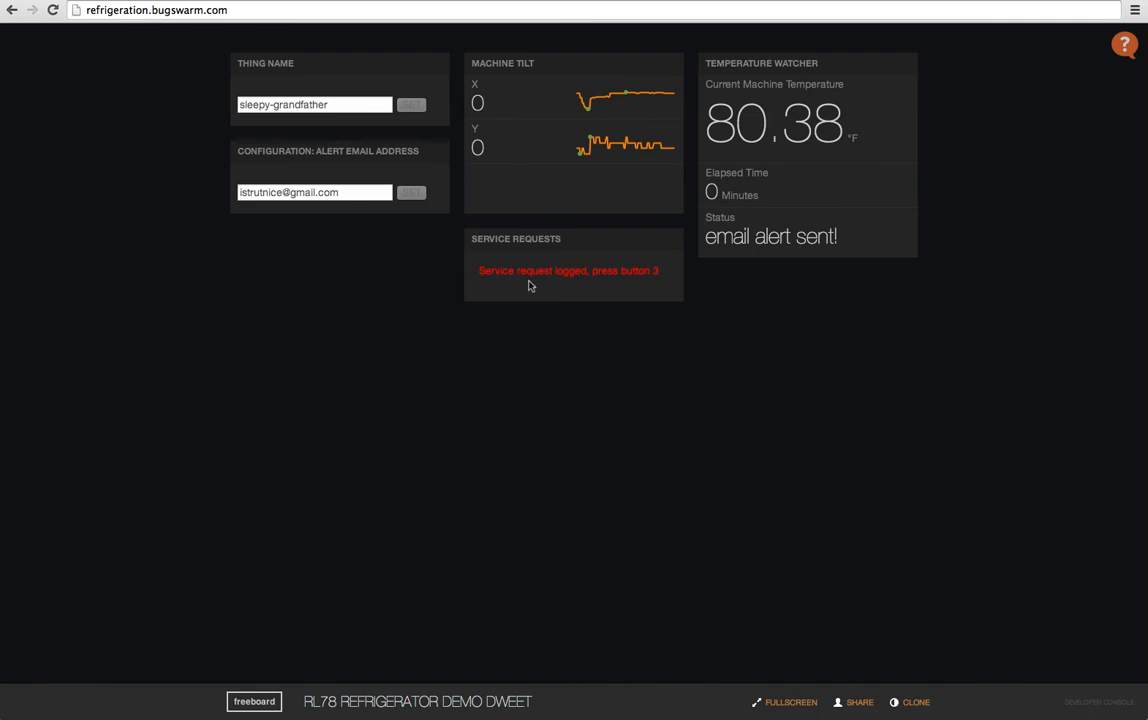
{"action": "mouse_move", "coordinate": [623, 285]}
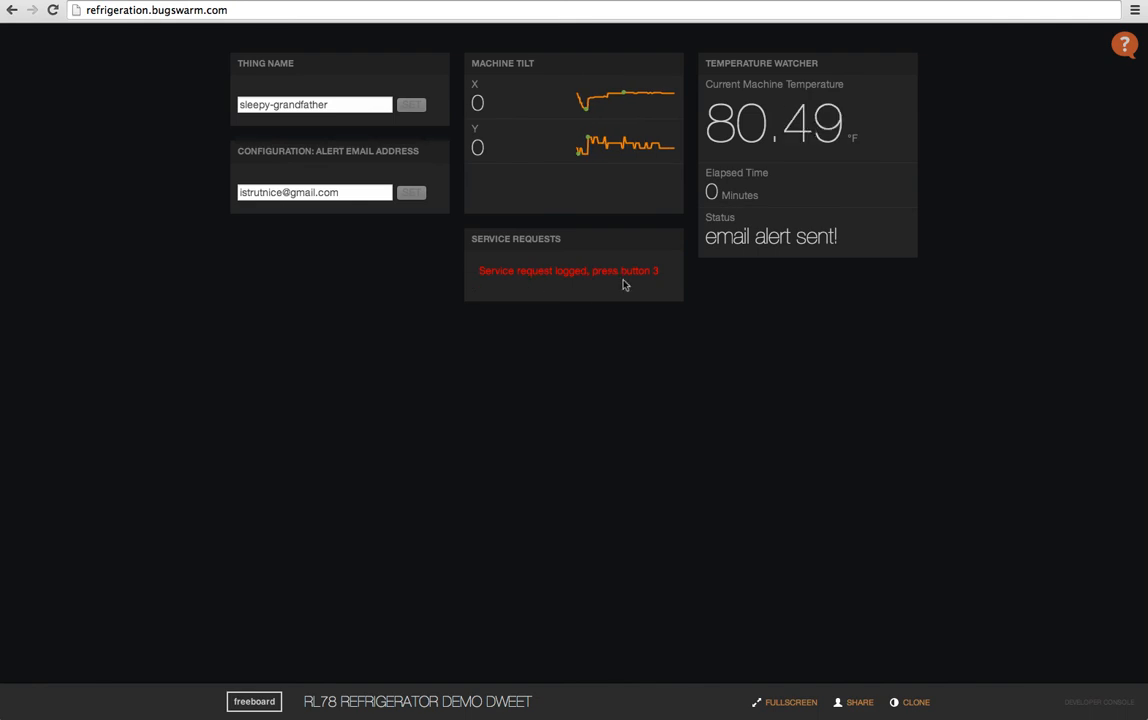